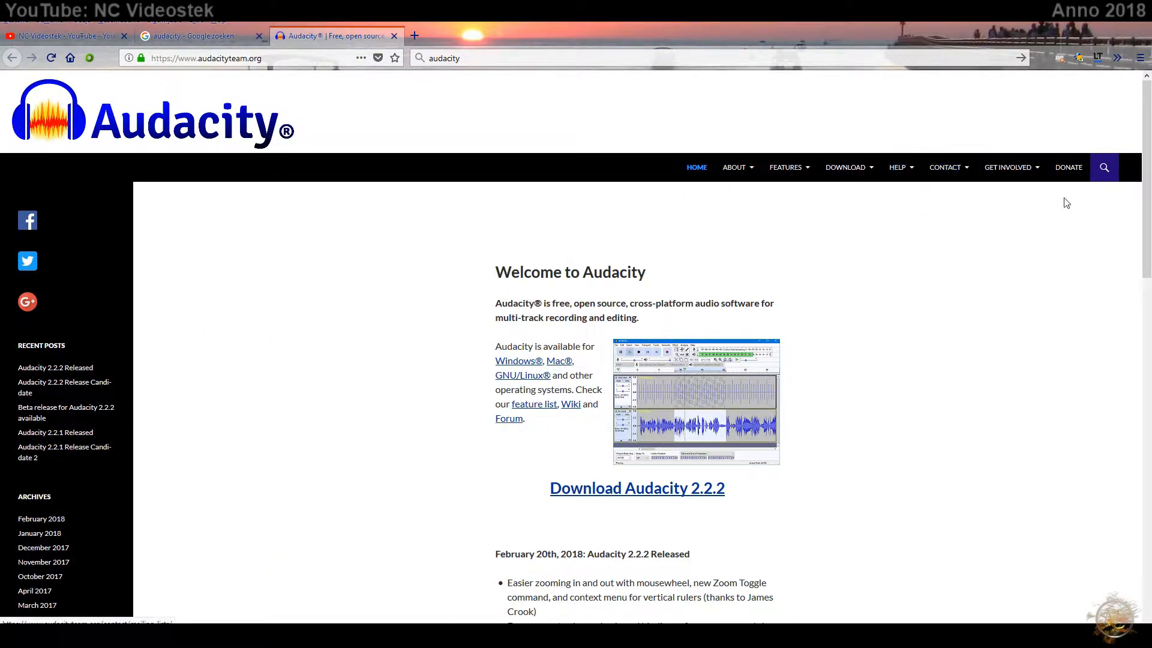
- Scroll down the audacityteam.org home page showing the Audacity 2.2.2 download
scroll(down, 3)
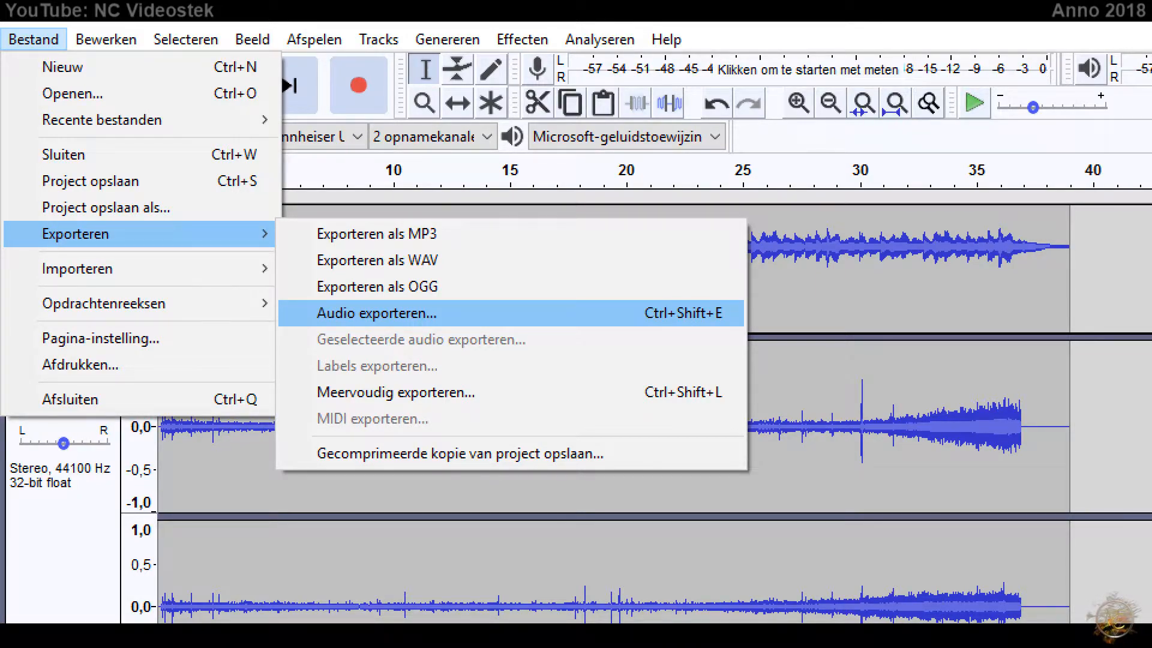
- Bring up the Audio exporteren save dialog for the three-track project
click(375, 312)
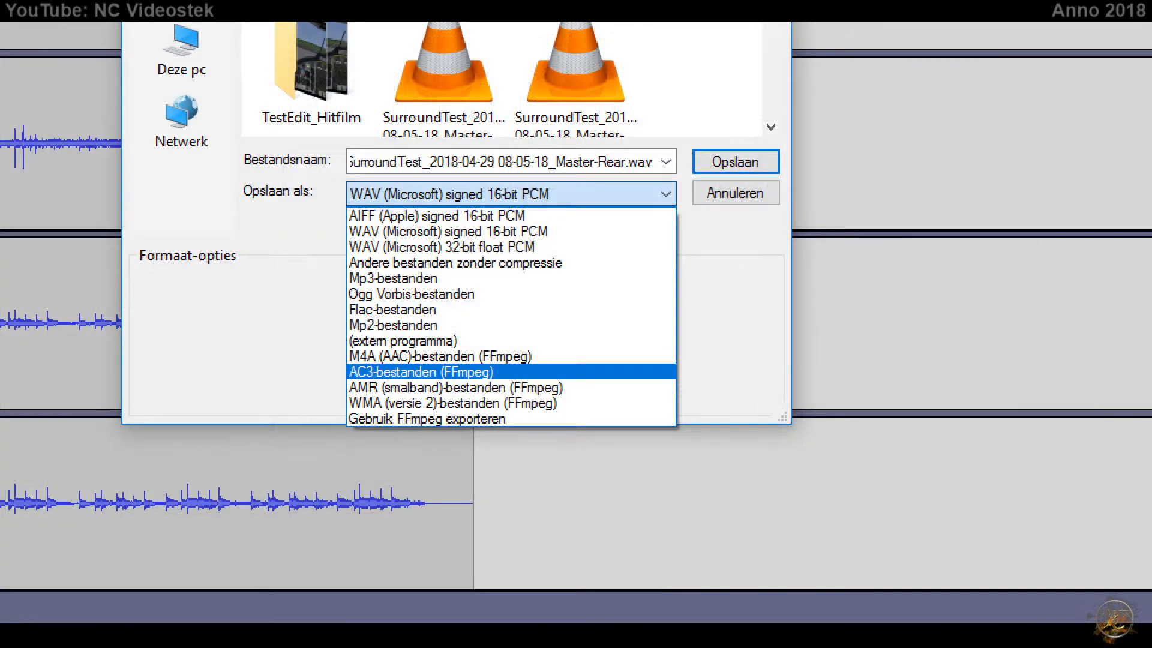